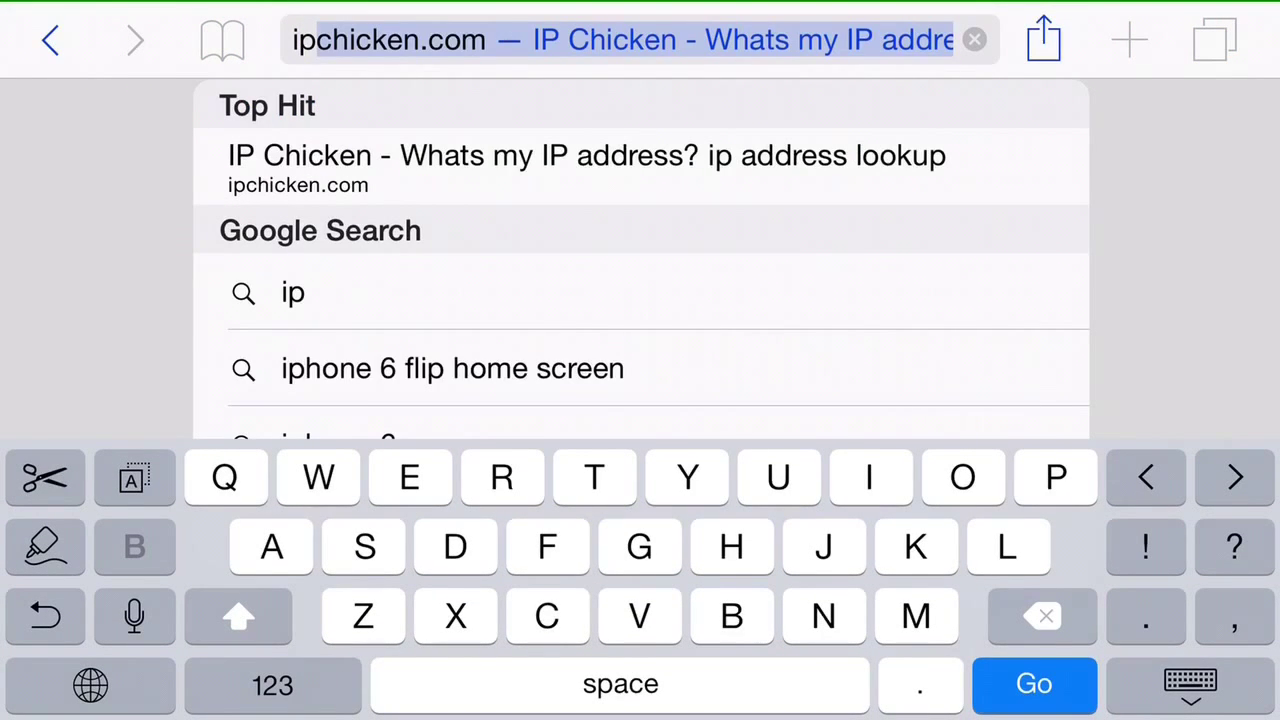
- Load ipchicken.com in Safari to see the phone's current public IP address
left_click(1032, 684)
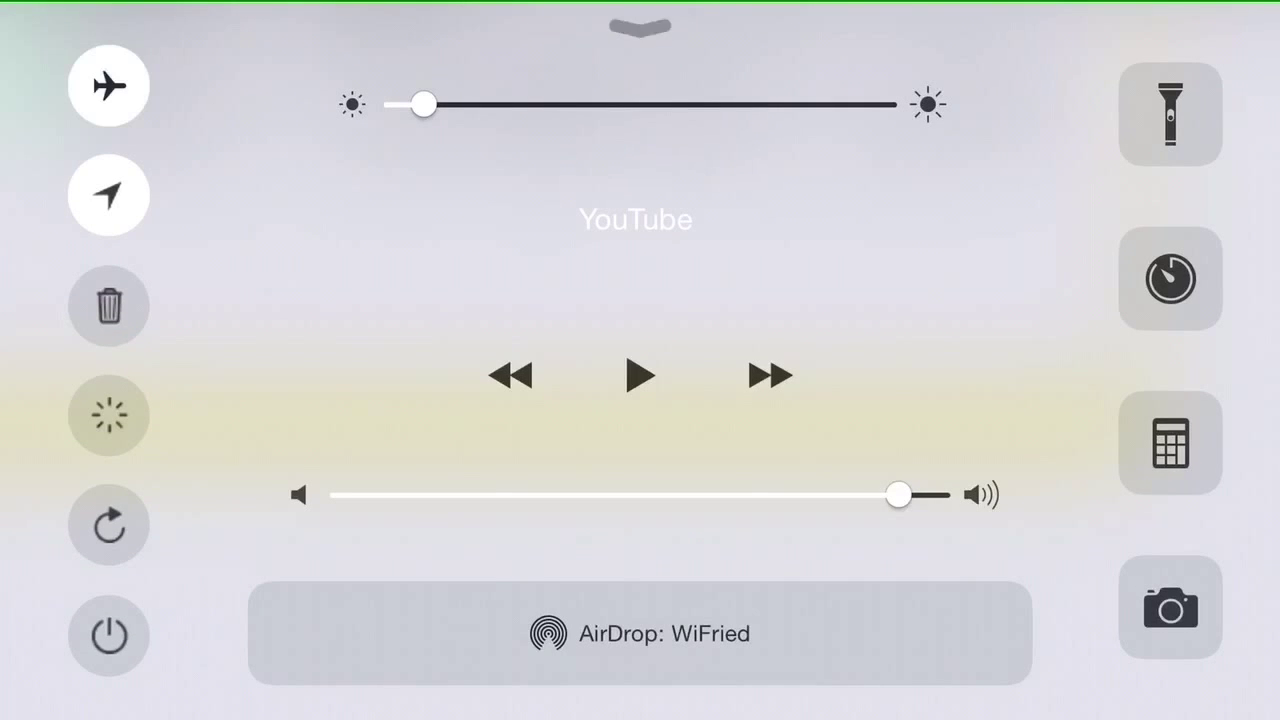
- Toggle airplane mode on and back off to reset the cellular connection
left_click(108, 86)
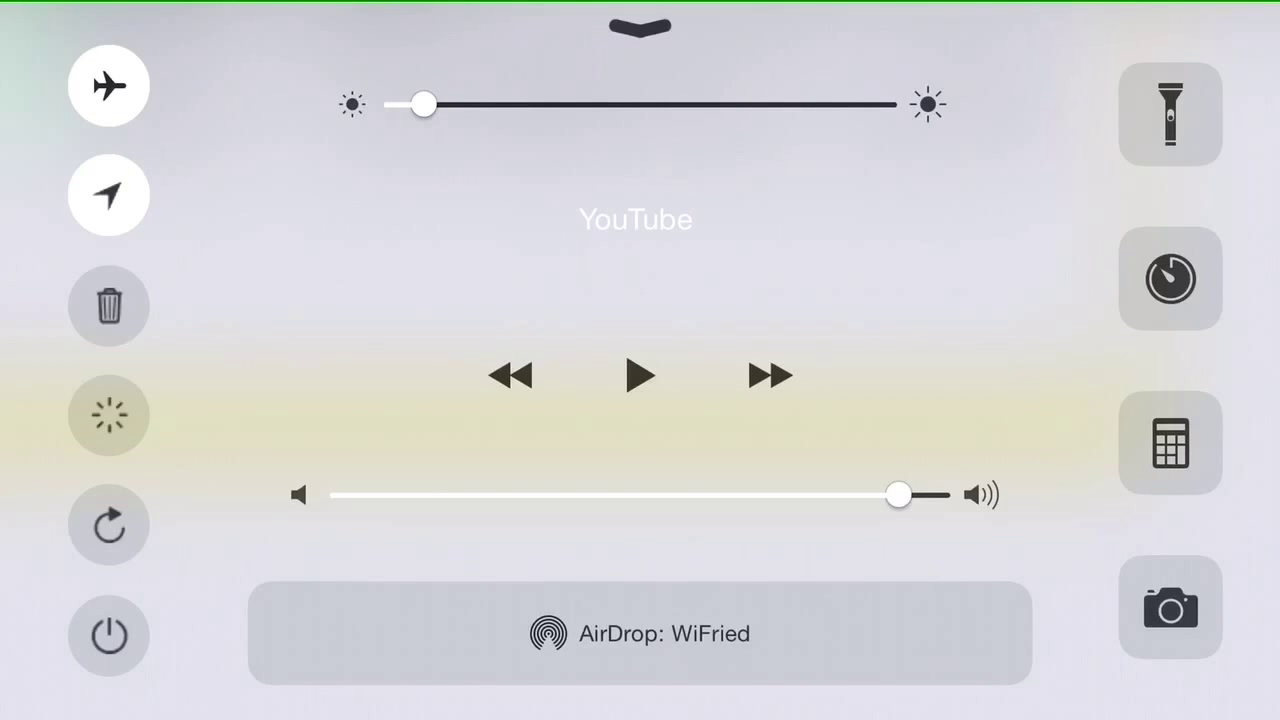
left_click(108, 86)
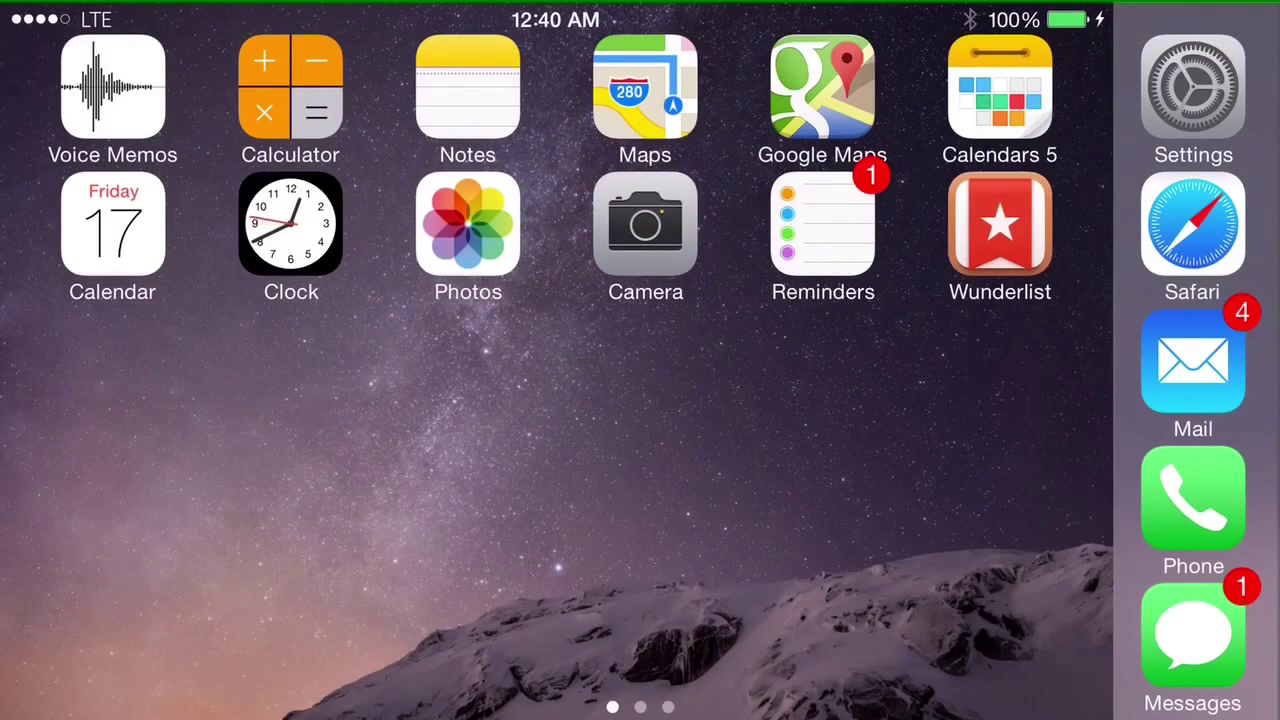
- Reopen Safari from the dock, showing ipchicken.com with IP 107.77.75.53 over LTE
left_click(1192, 224)
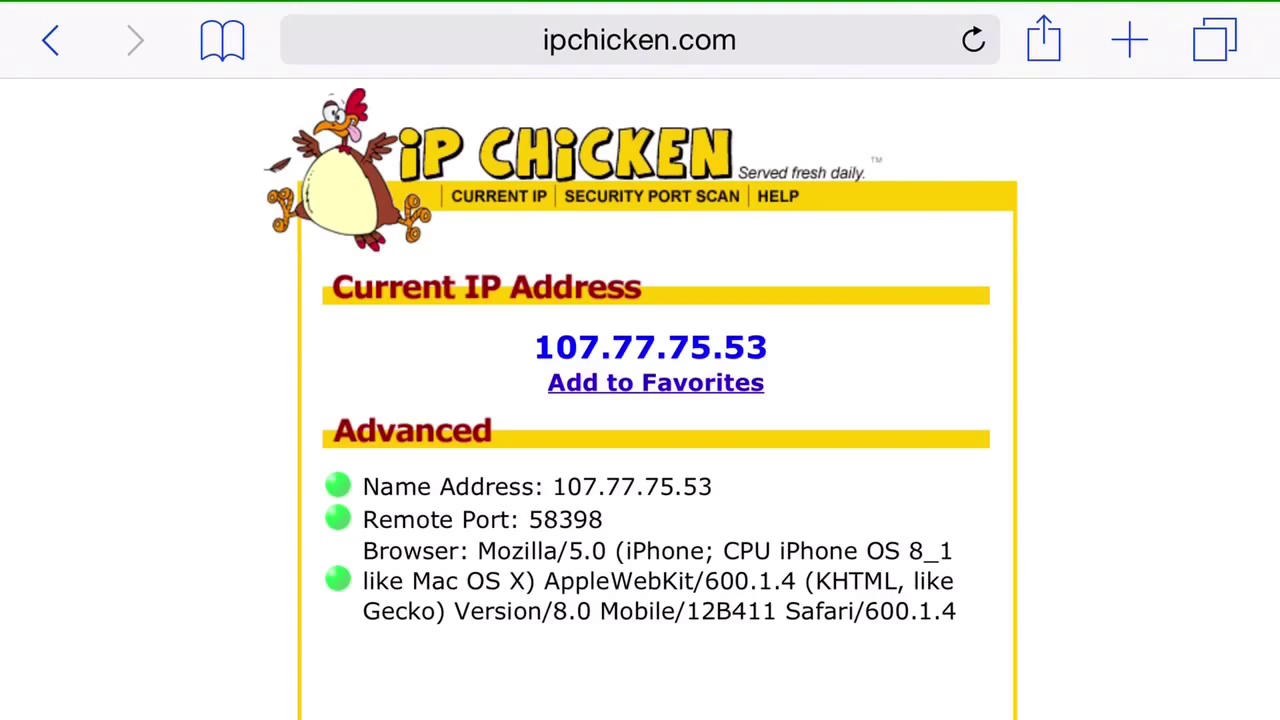
- Reload ipchicken.com to reveal the new IP 166.216.157.111, then return to the Home Screen
left_click(972, 40)
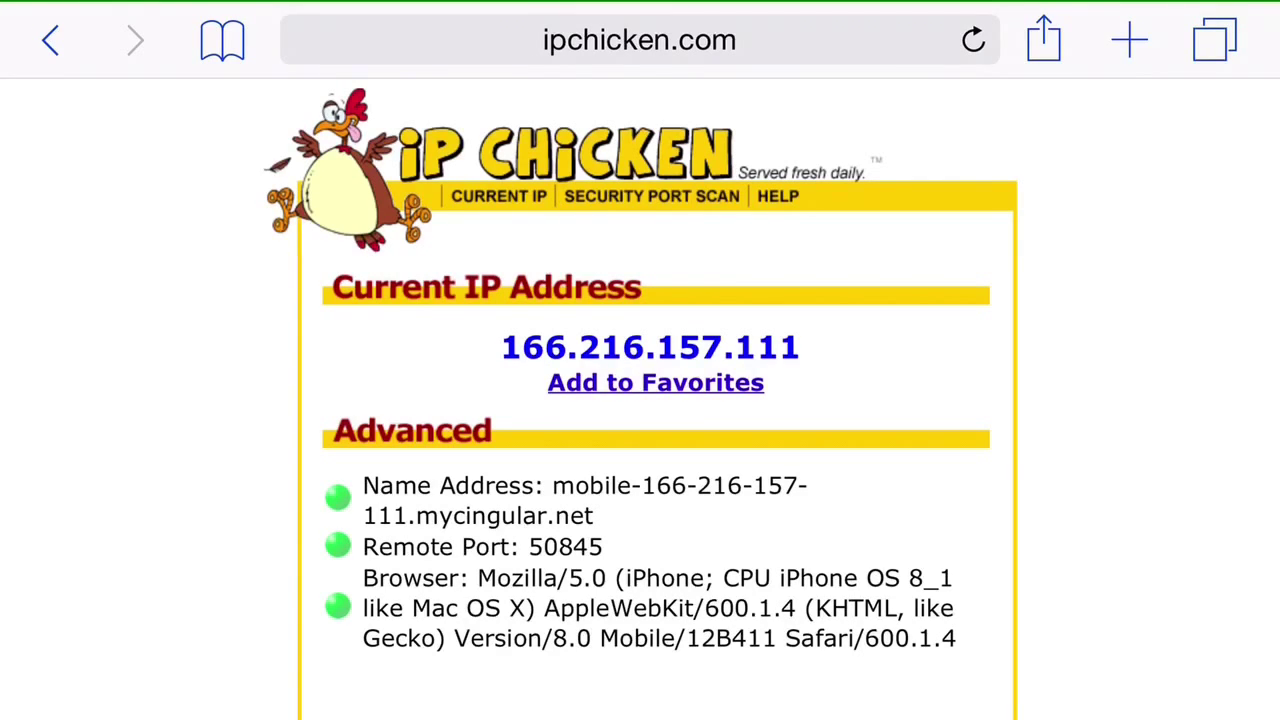
left_click(972, 40)
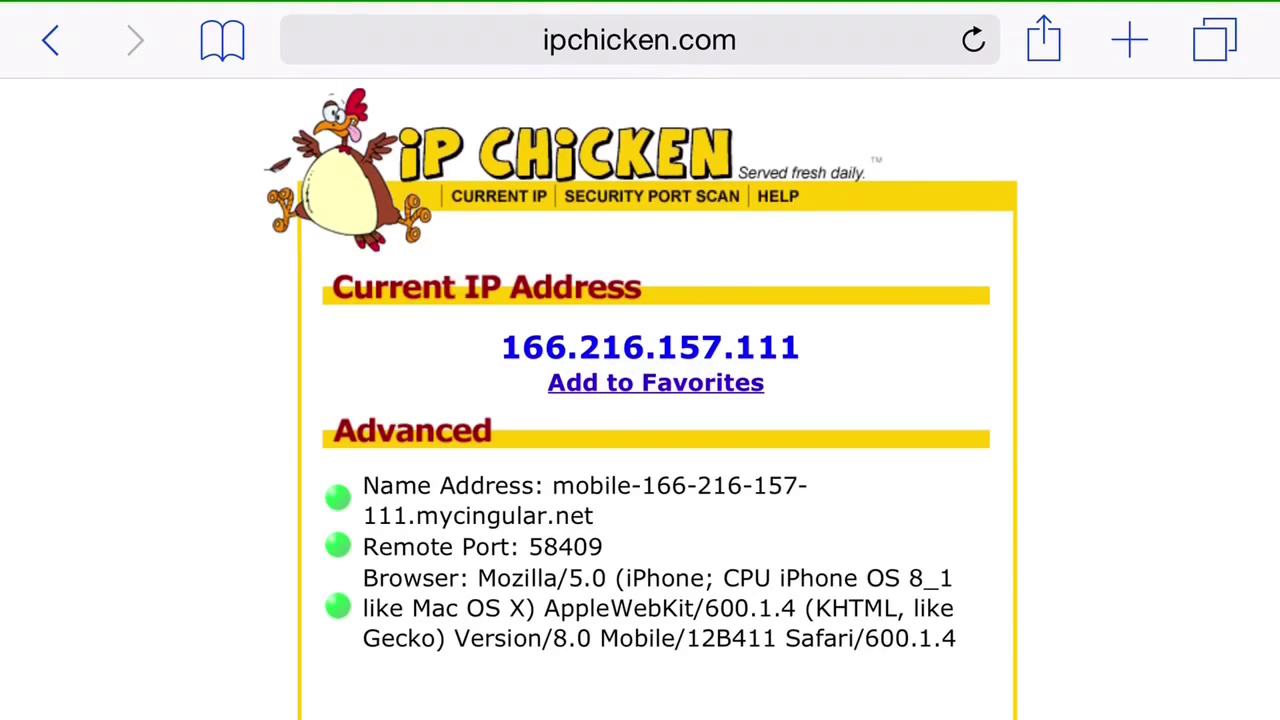
key("home")
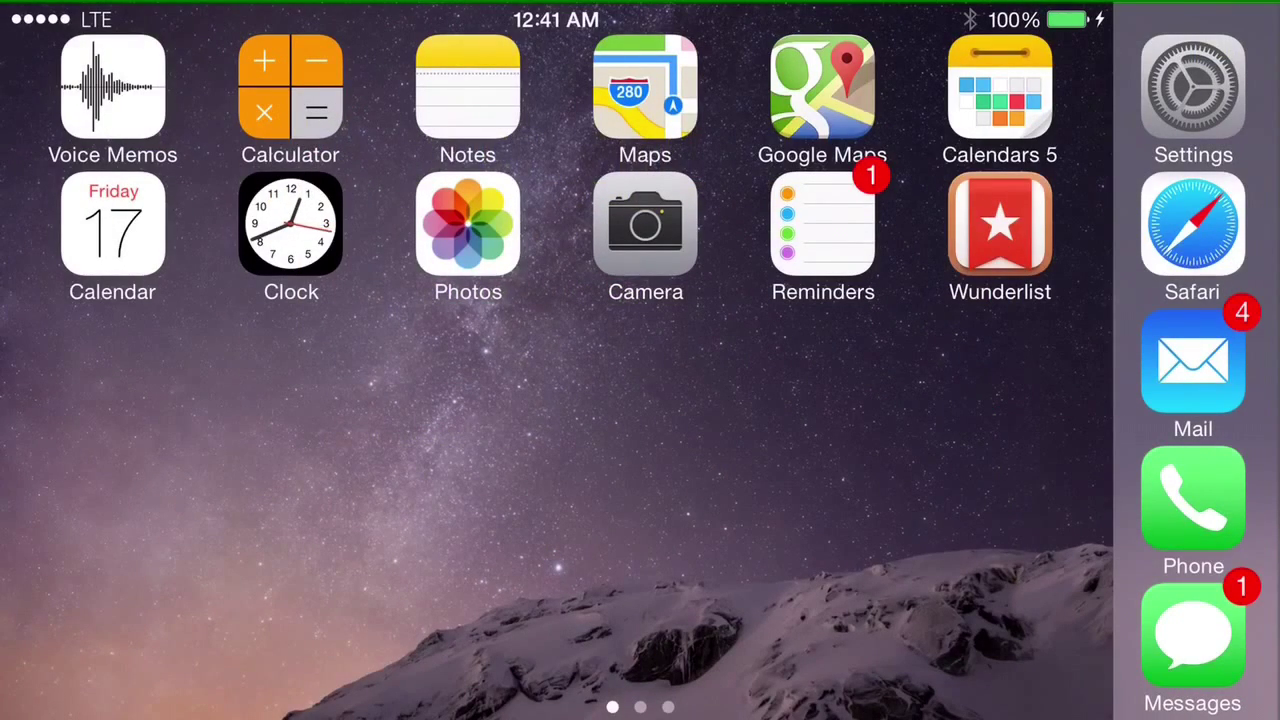